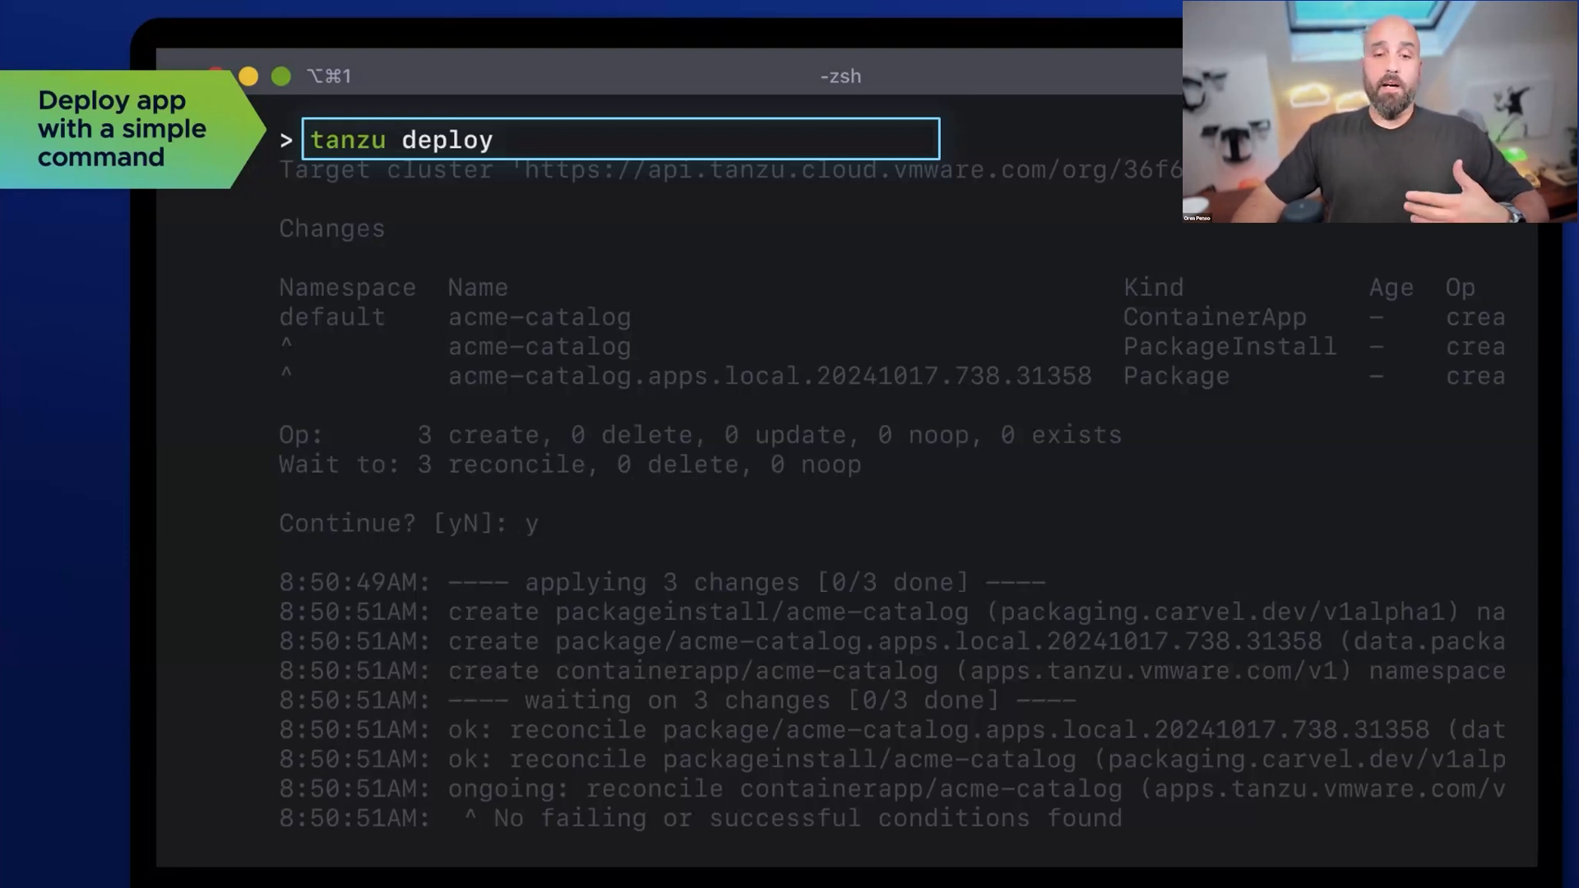
List the deployed apps with `tanzu app list` after deploying acme-catalog
type("tanzu app list")
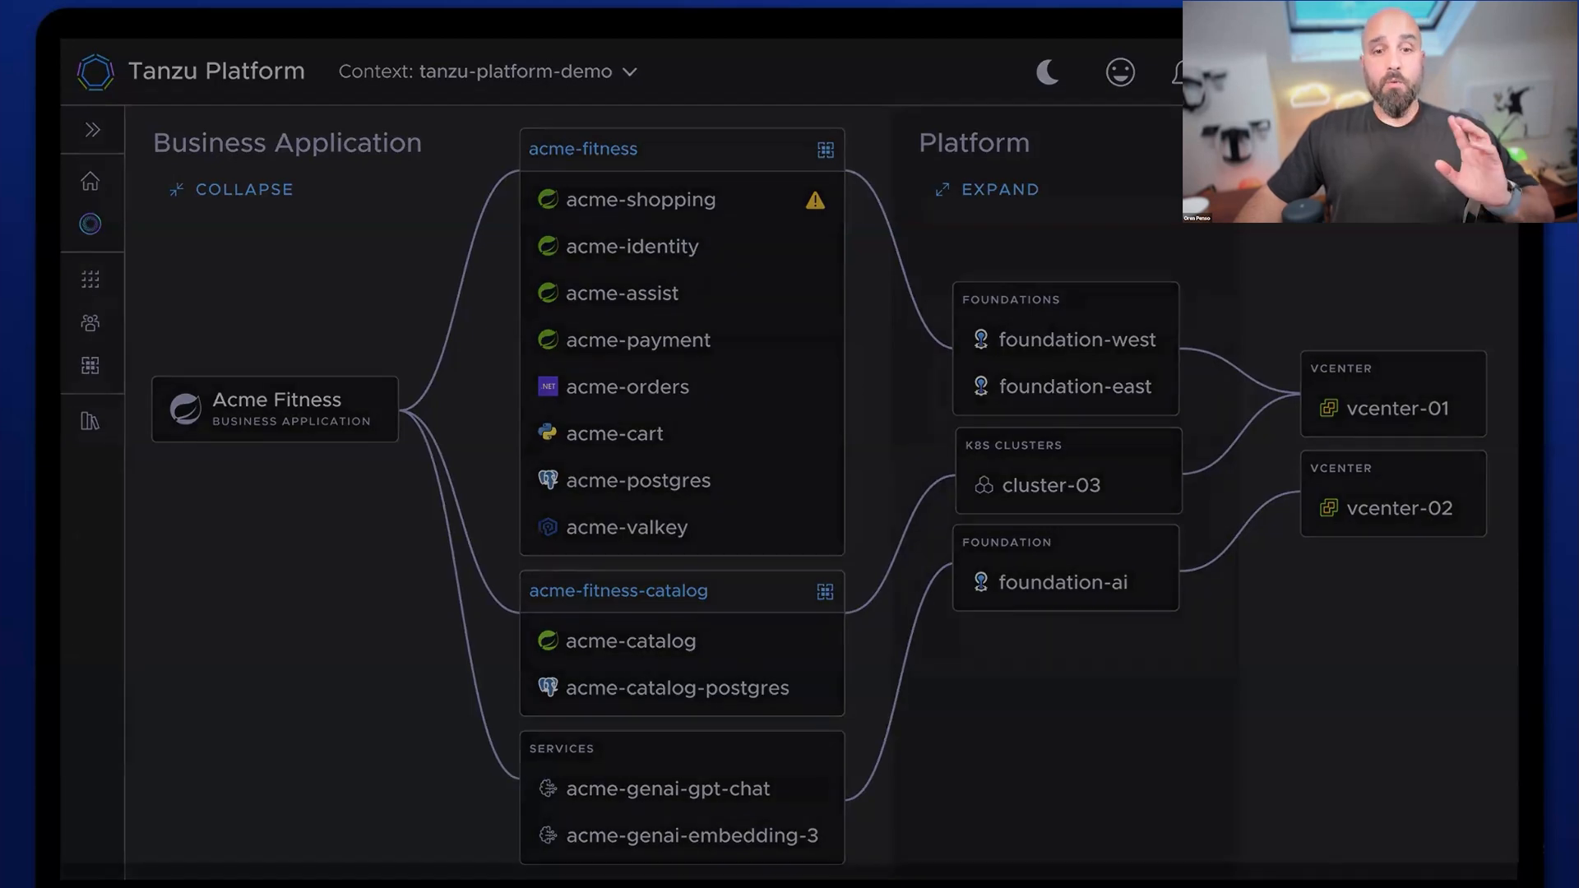
Select acme-shopping in the topology map to view its CPU, latency, memory and request-rate metrics
left_click(643, 199)
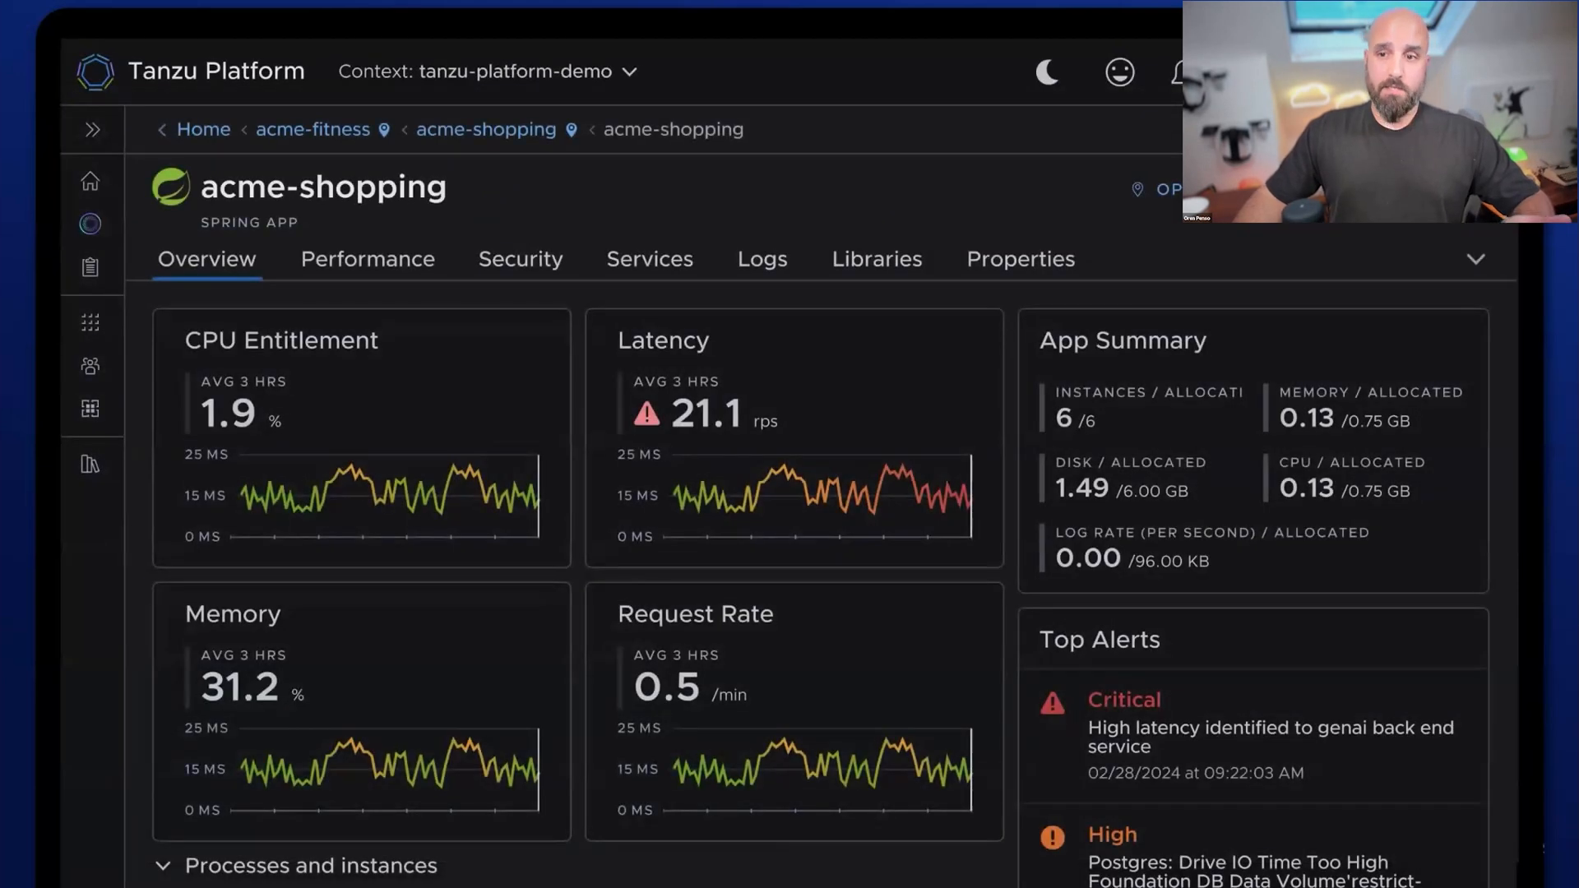